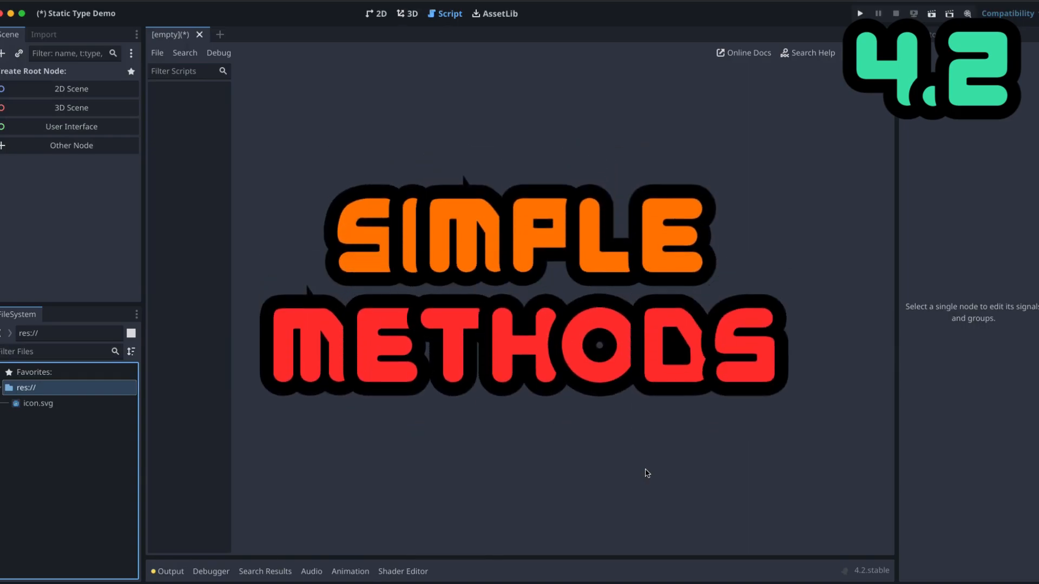
pyautogui.moveTo(70, 88)
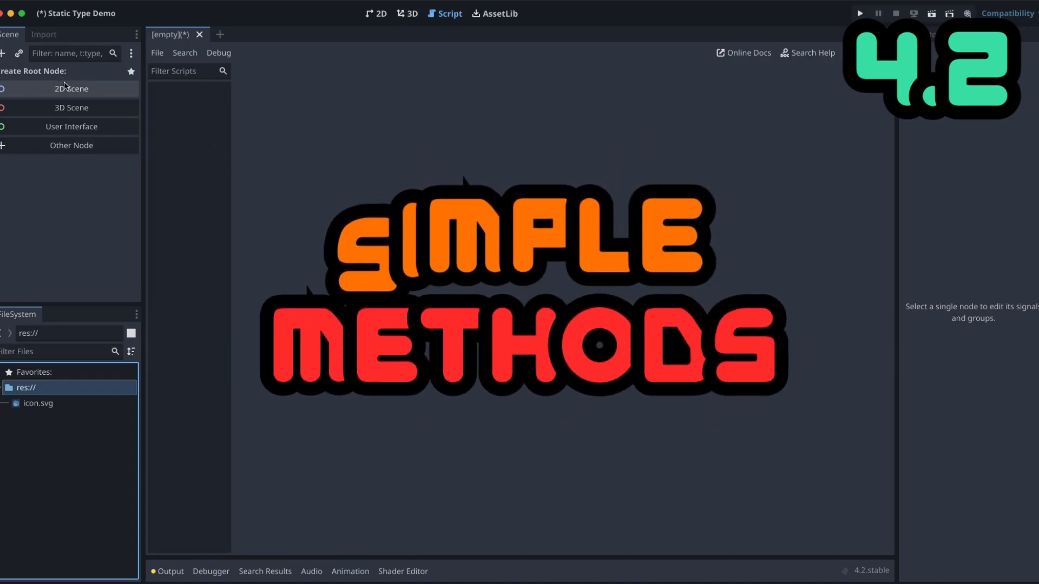
# Step: Create a Node2D root via 2D Scene and begin attaching a default-template GDScript
pyautogui.click(71, 89)
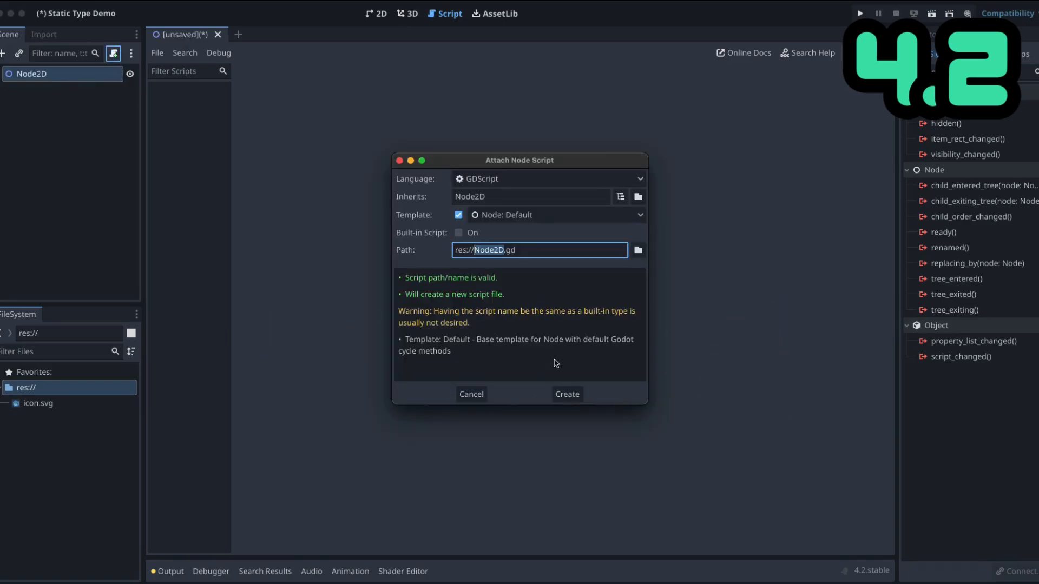
pyautogui.click(567, 393)
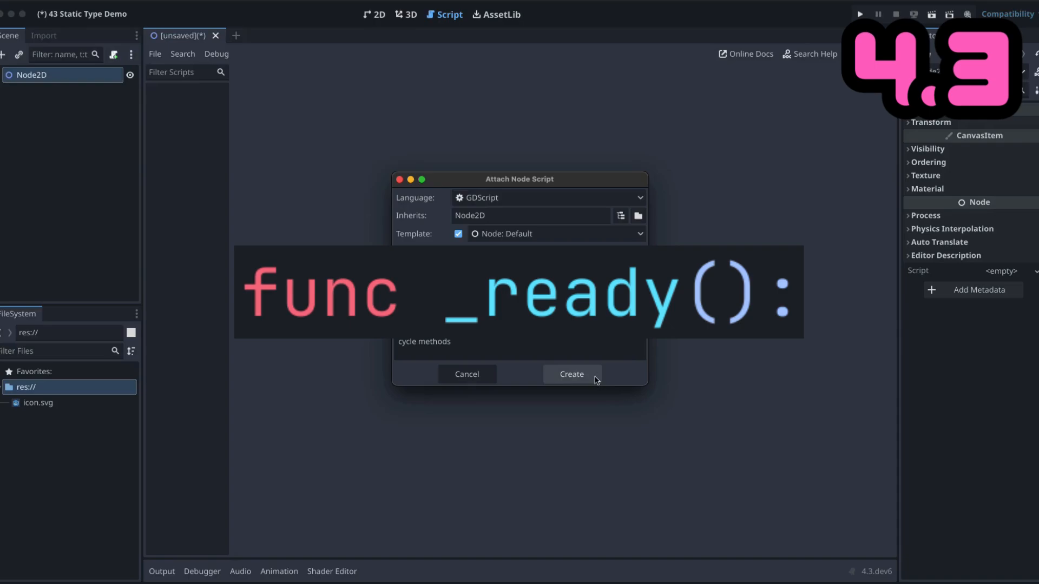
# Step: Create node_2d.gd with typed _ready and _process stubs, then browse the static typing docs
pyautogui.click(571, 374)
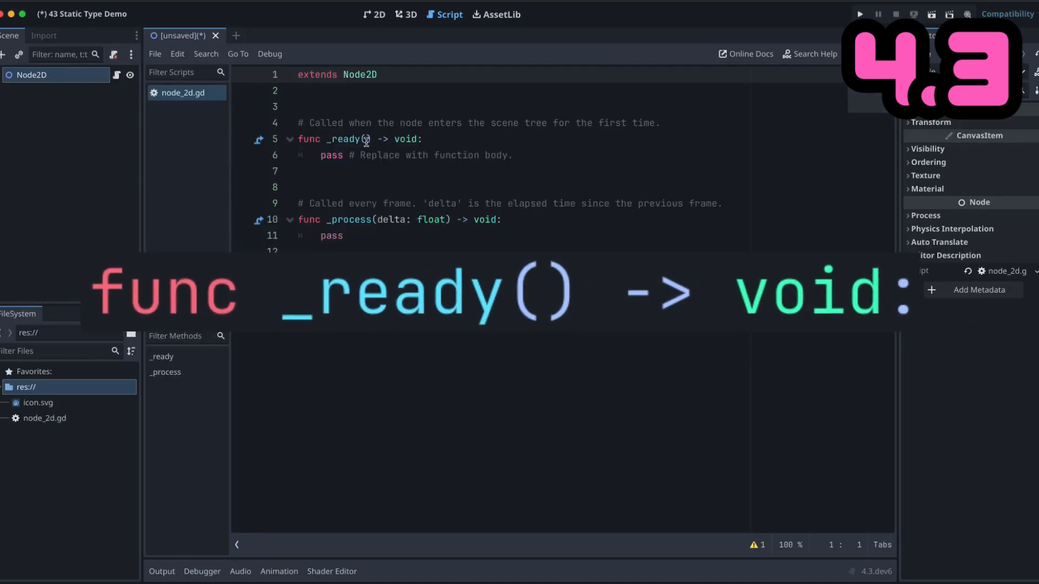
pyautogui.moveTo(390, 151)
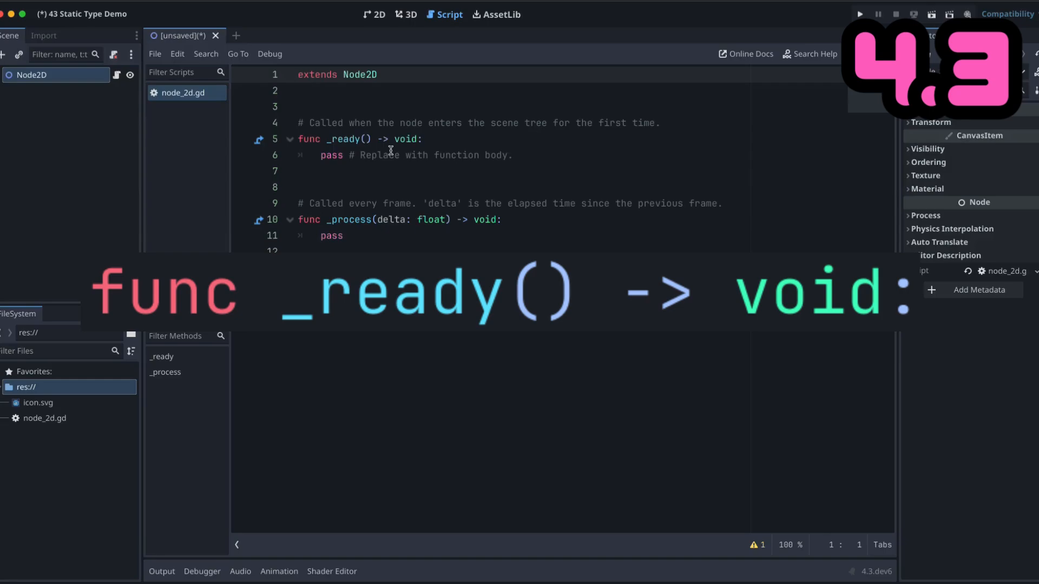
pyautogui.moveTo(354, 145)
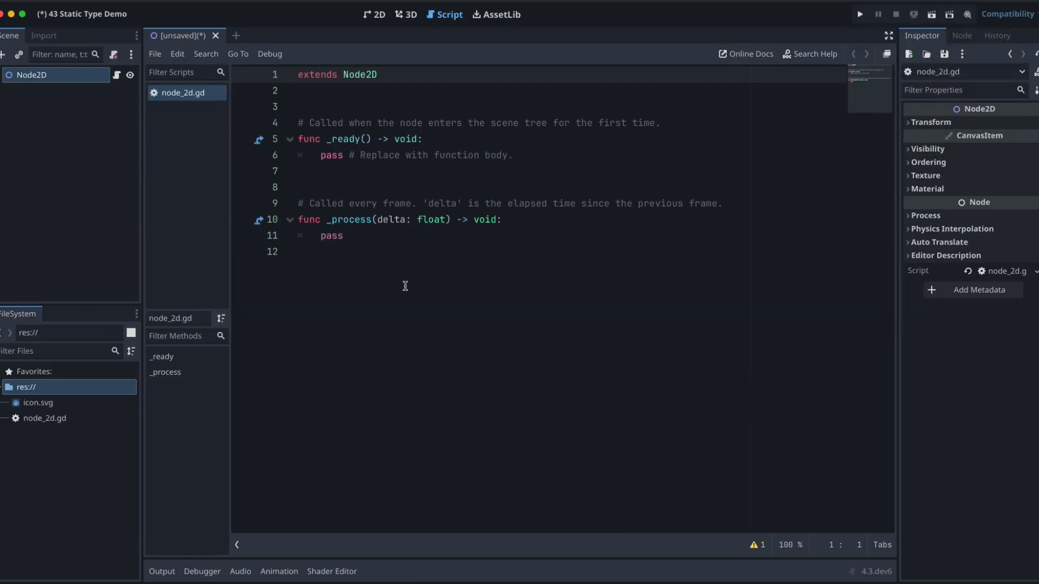
pyautogui.click(744, 54)
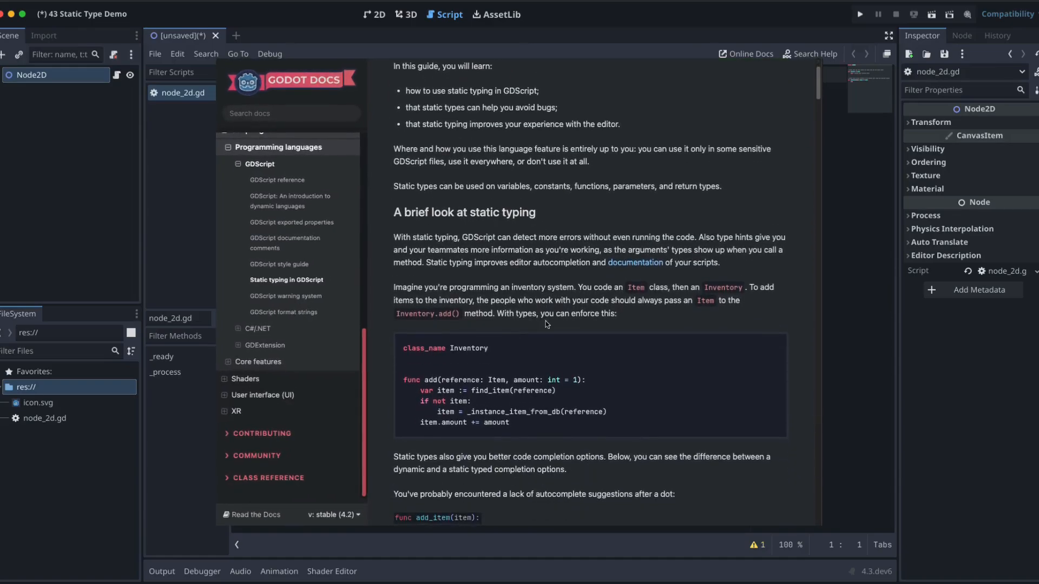
pyautogui.scroll(-3)
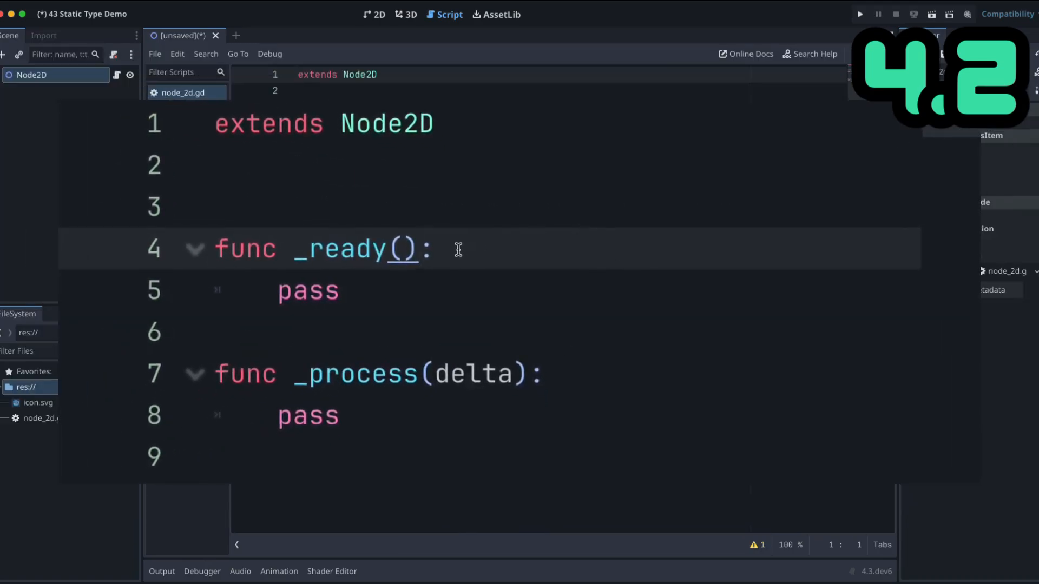
# Step: Add '-> void' to _ready() and type delta as float in _process
pyautogui.write('-> void')
pyautogui.click(490, 374)
pyautogui.write(': ')
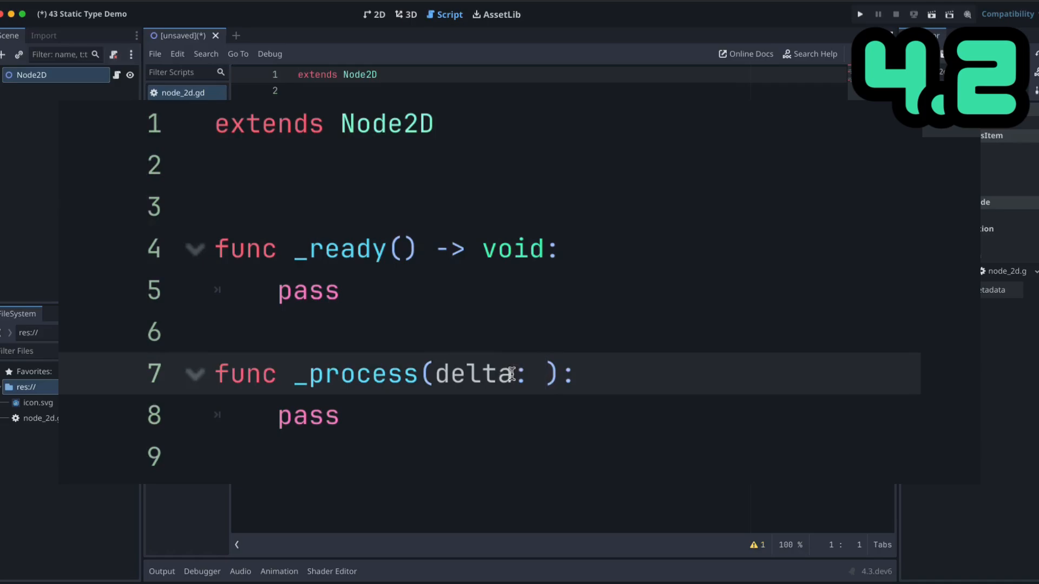
pyautogui.write('float')
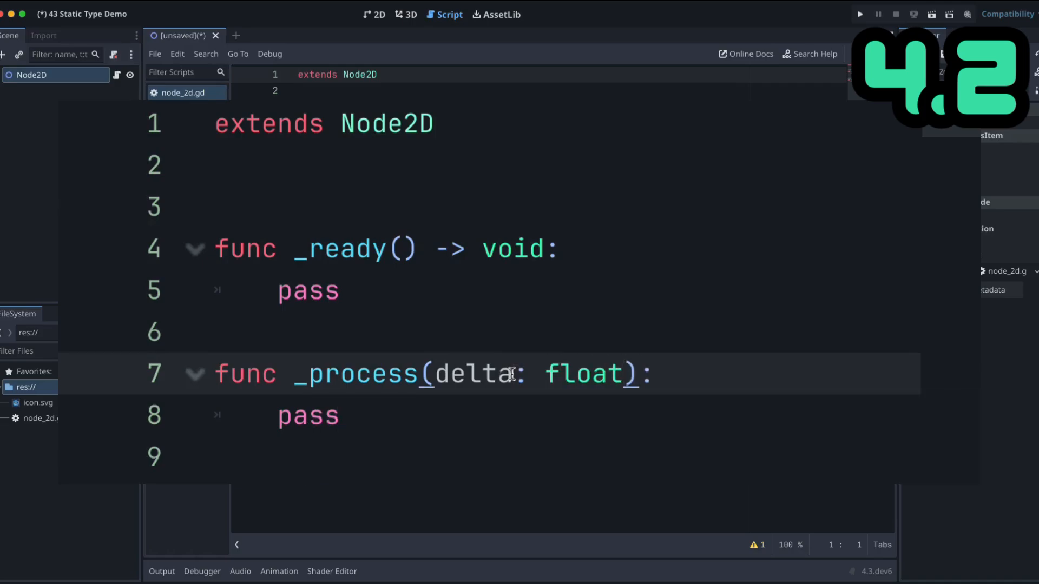
pyautogui.write('-> void')
pyautogui.write('fun')
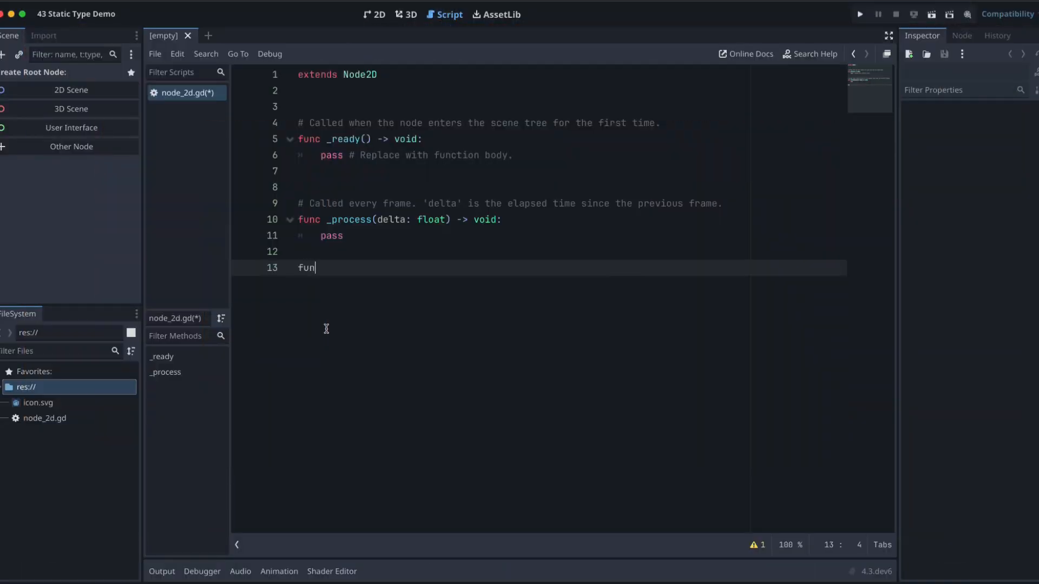
# Step: Type 'func player_health() -> int:' with a body line 'return 100'
pyautogui.write('c player_')
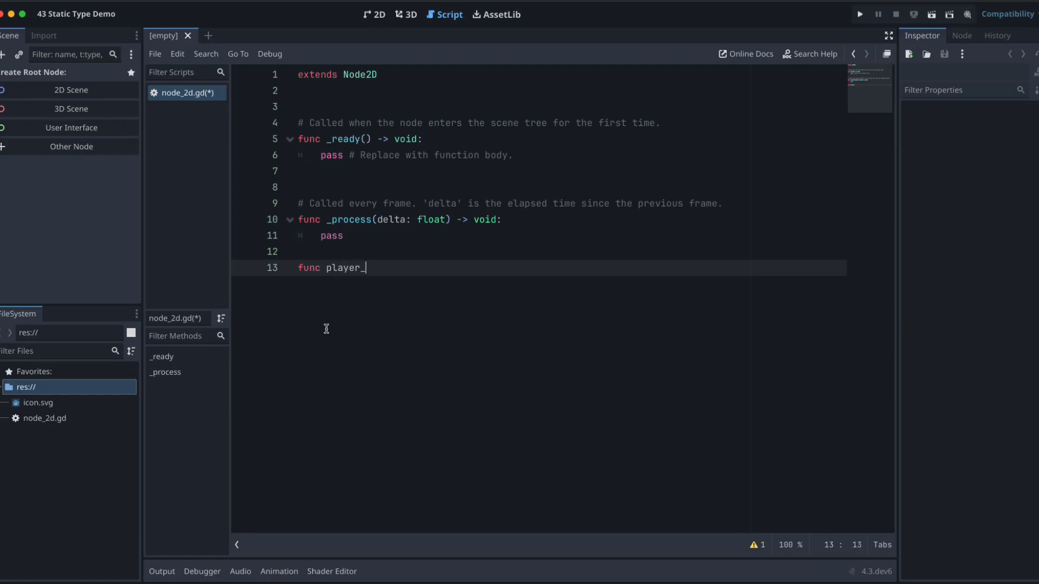
pyautogui.write('health')
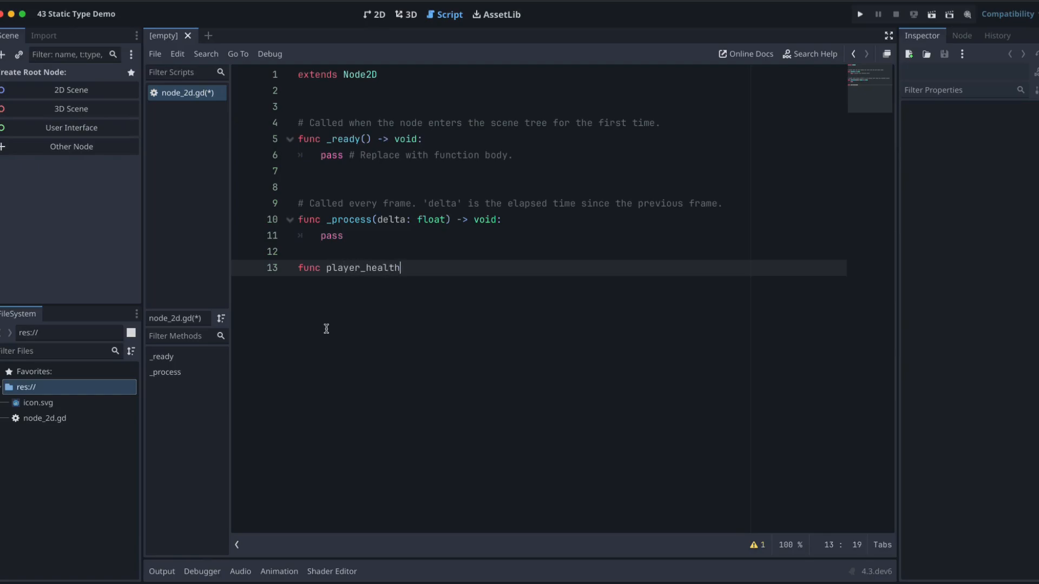
pyautogui.write('() ->')
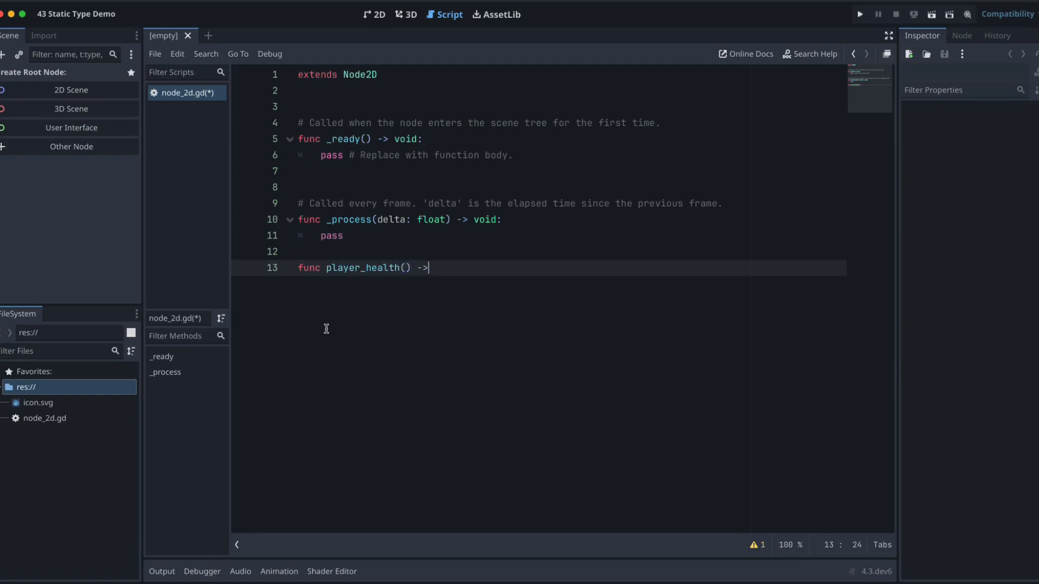
pyautogui.write('int:')
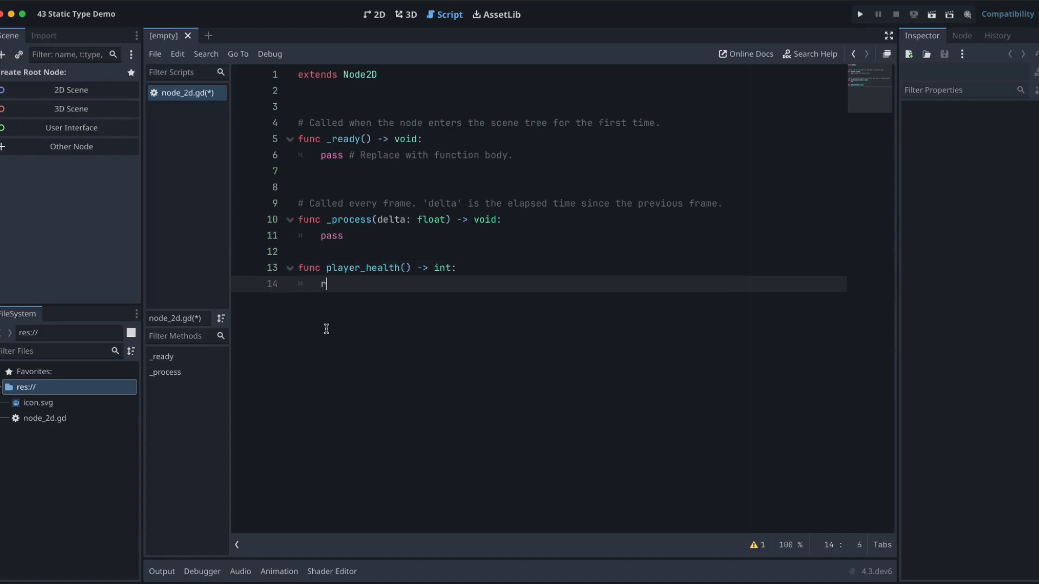
pyautogui.write('eturn 100')
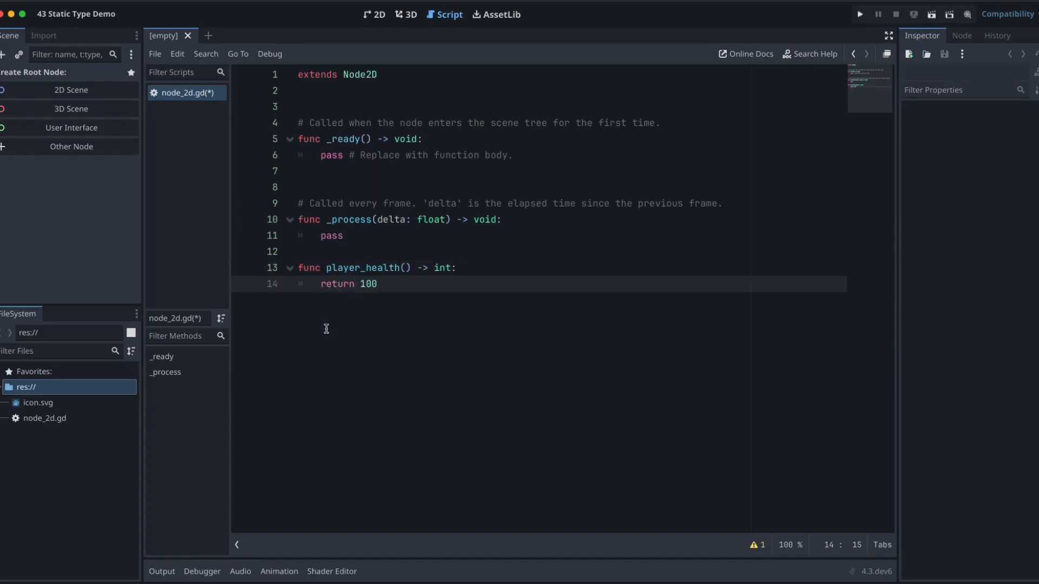